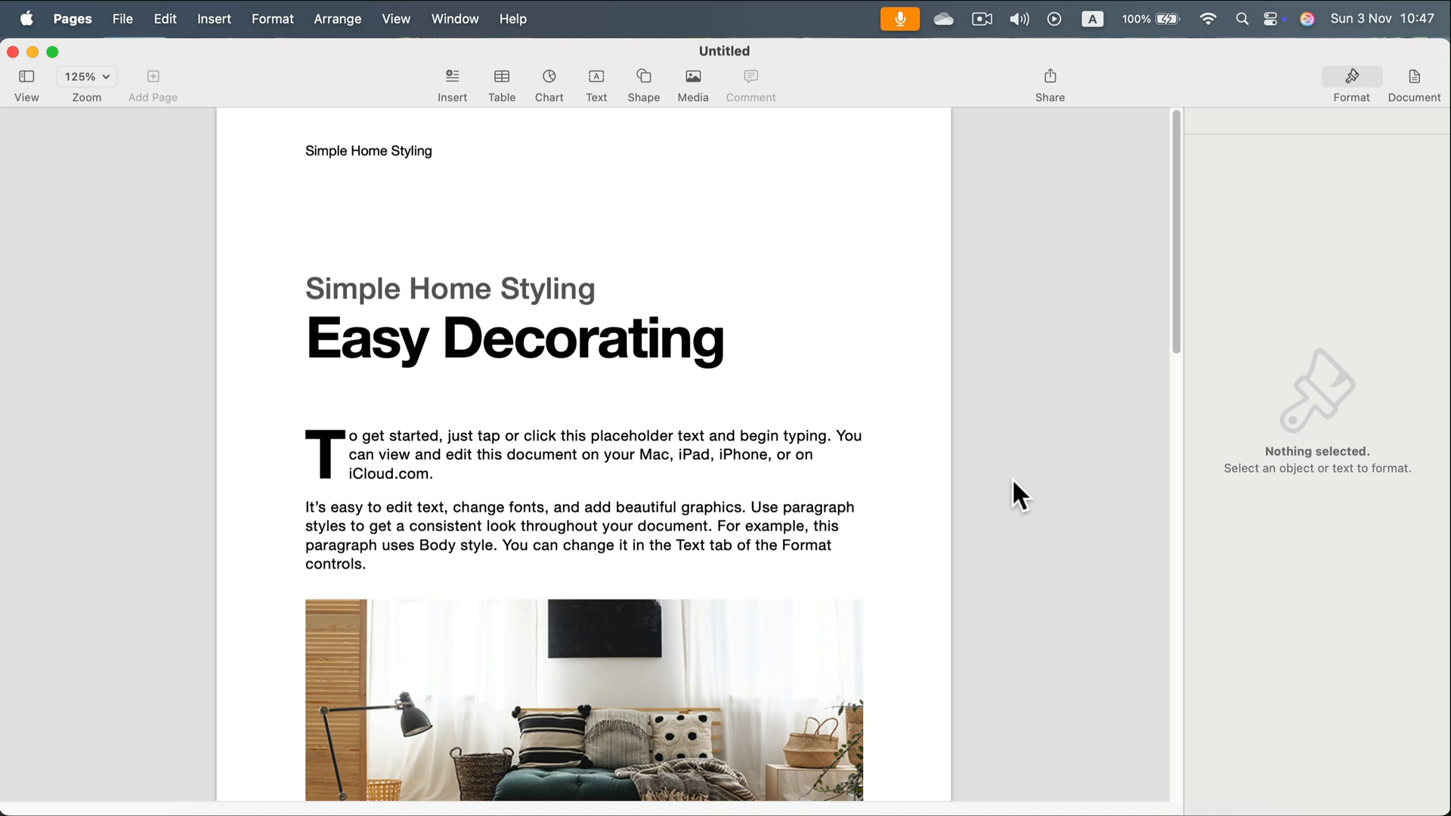
{"action": "mouse_move", "coordinate": [165, 61]}
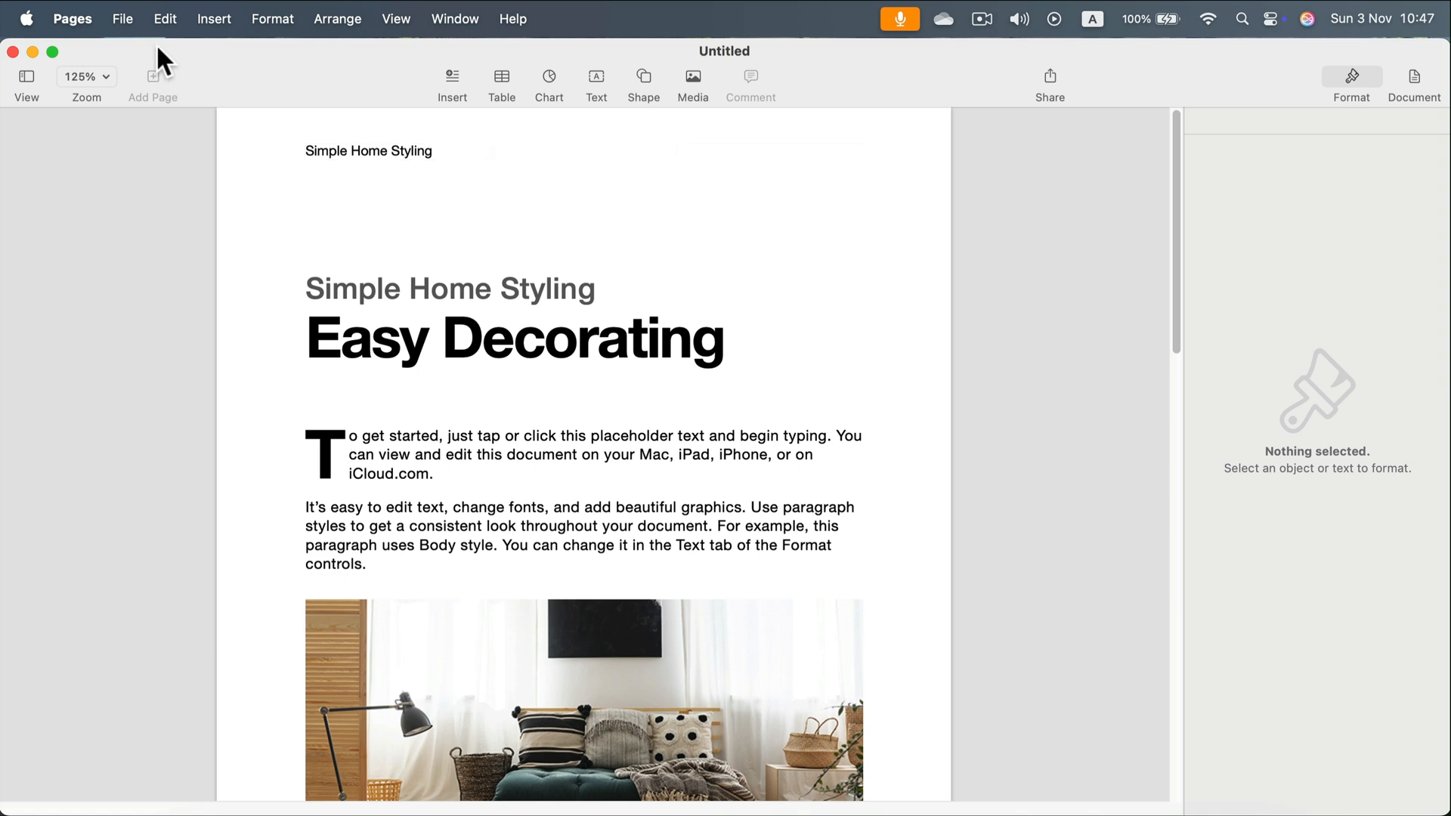
Step: Choose File > Export To > Images to open the image export options
{"action": "left_click", "coordinate": [121, 18]}
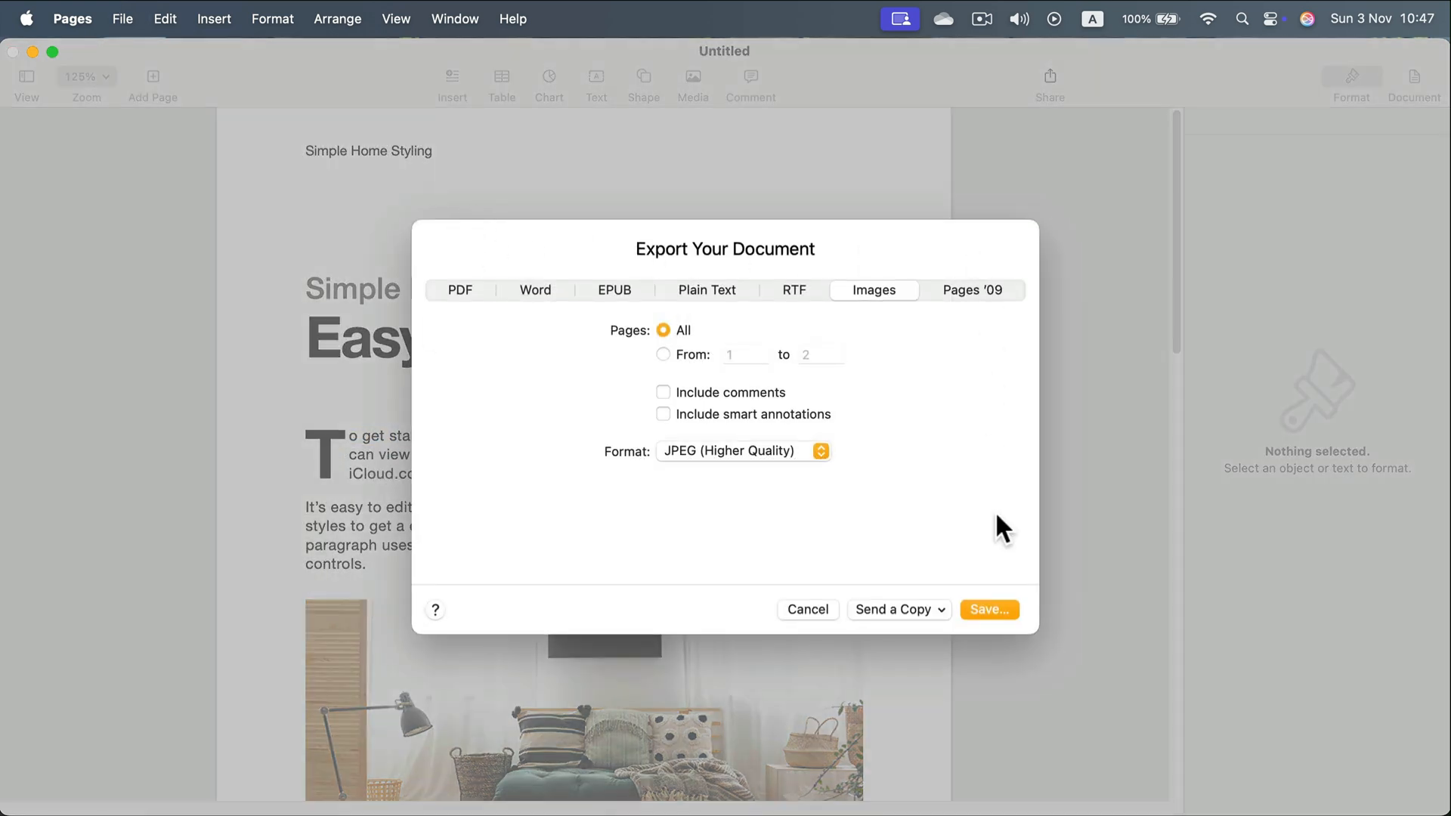
{"action": "mouse_move", "coordinate": [751, 482]}
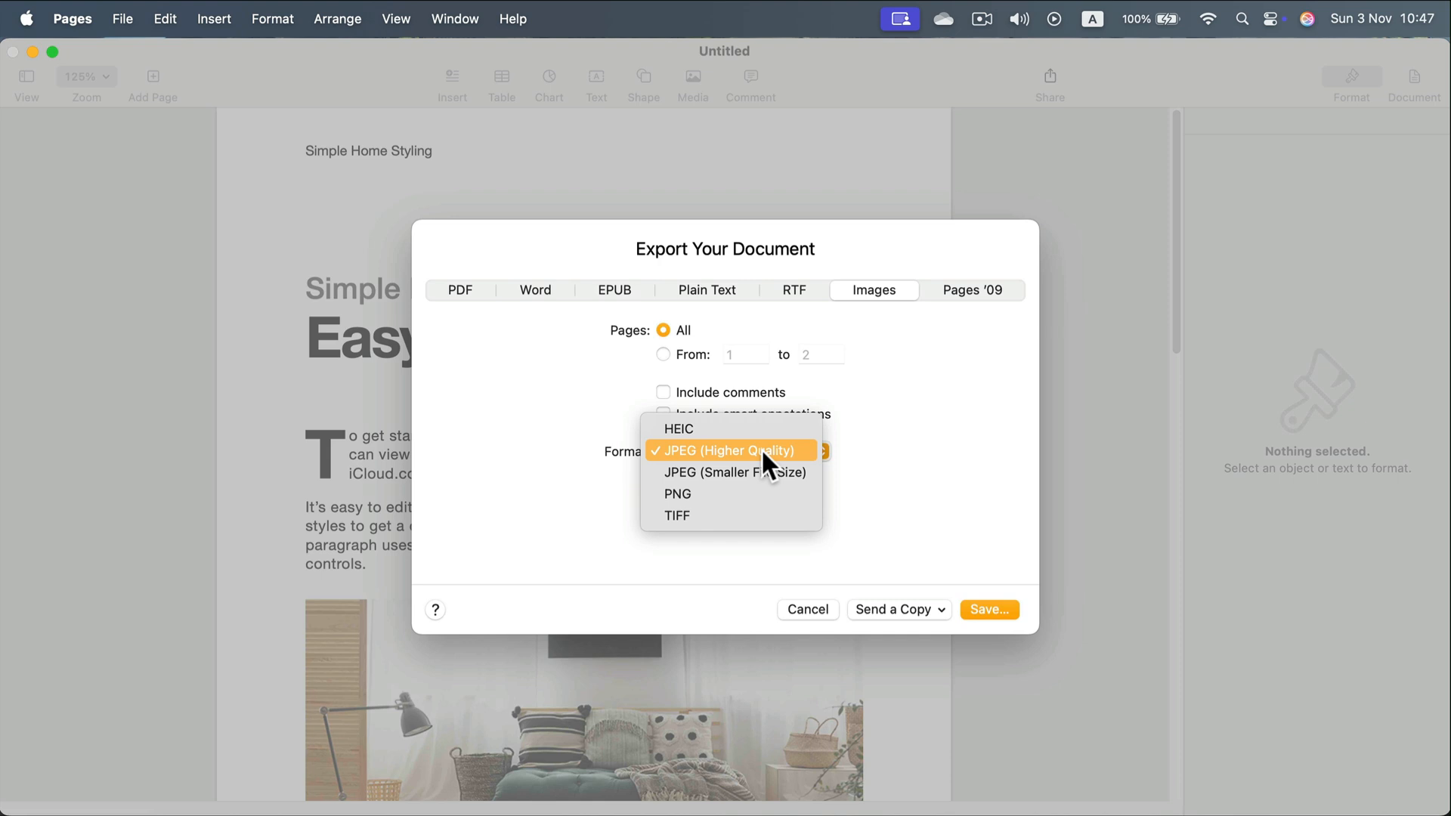
{"action": "mouse_move", "coordinate": [712, 454]}
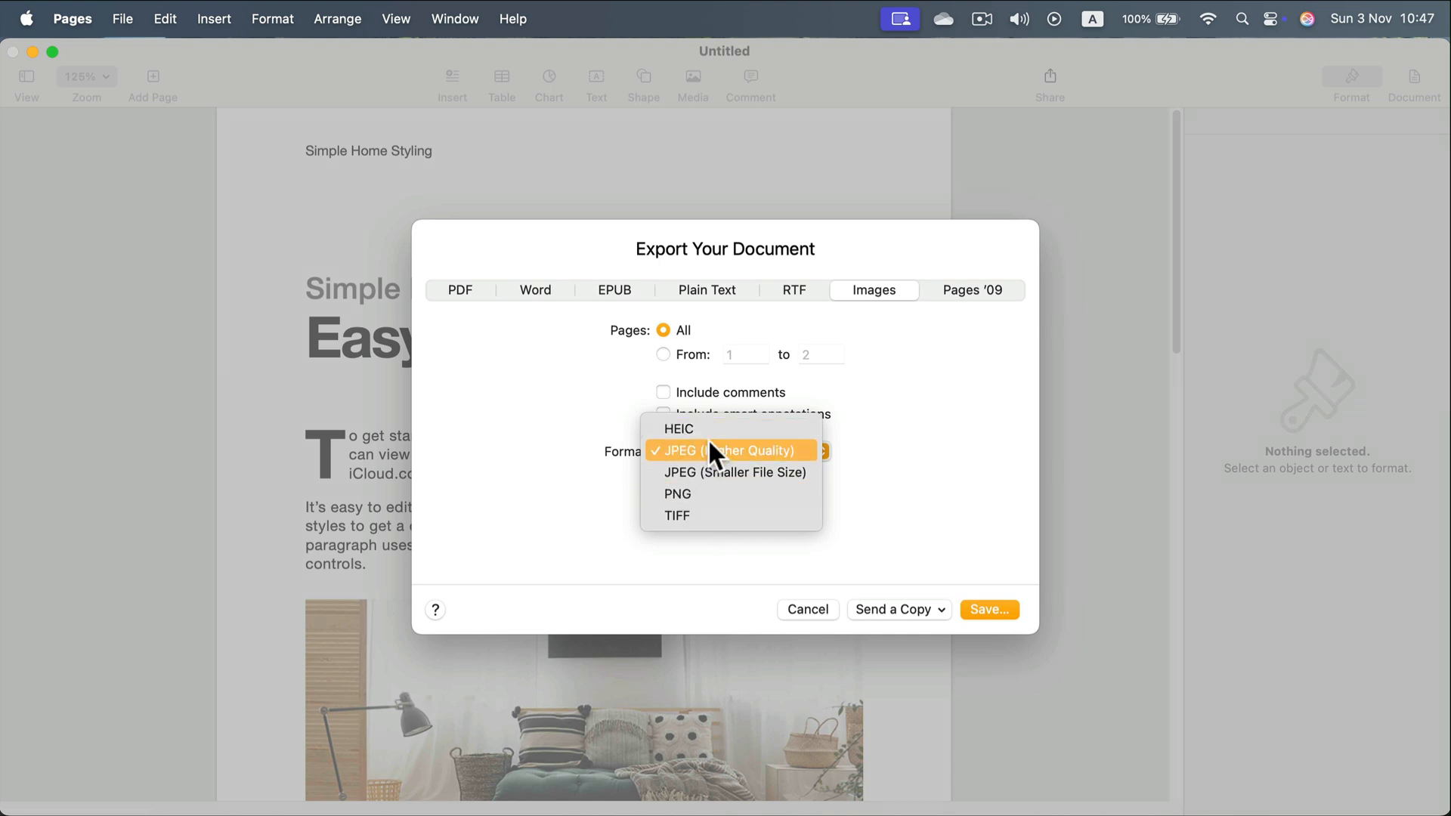
{"action": "mouse_move", "coordinate": [712, 462]}
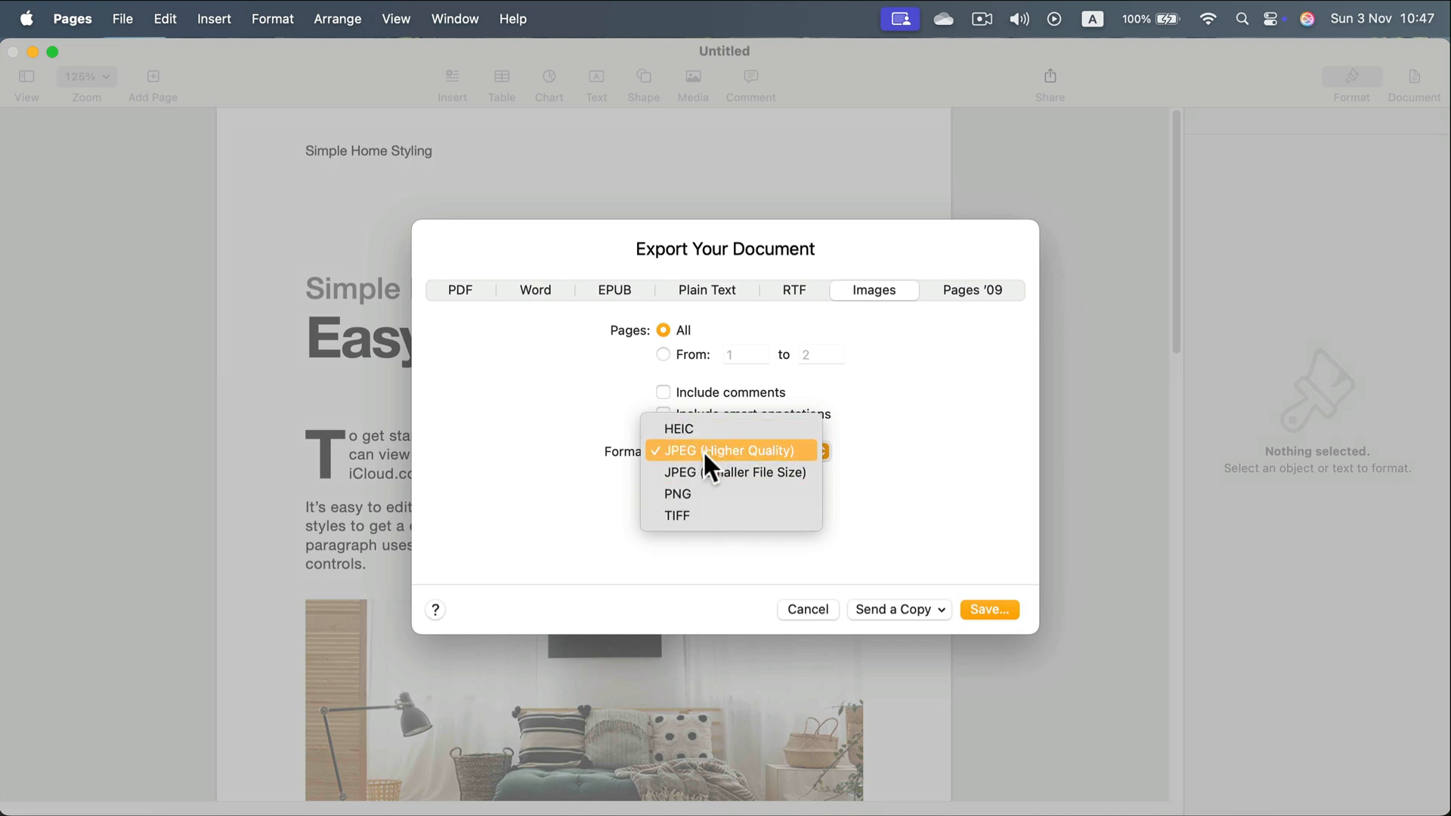
{"action": "mouse_move", "coordinate": [775, 463]}
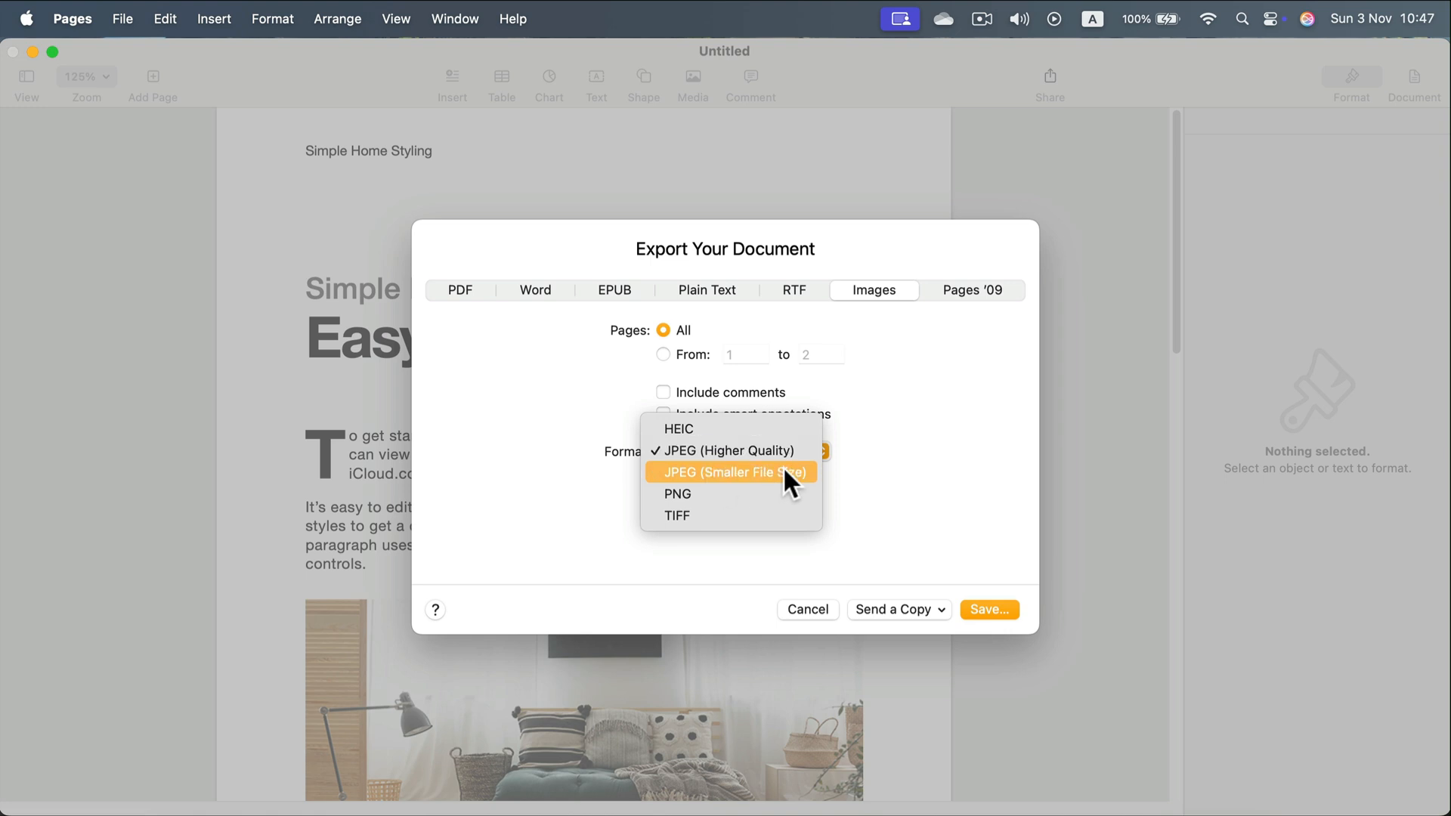
{"action": "mouse_move", "coordinate": [730, 450]}
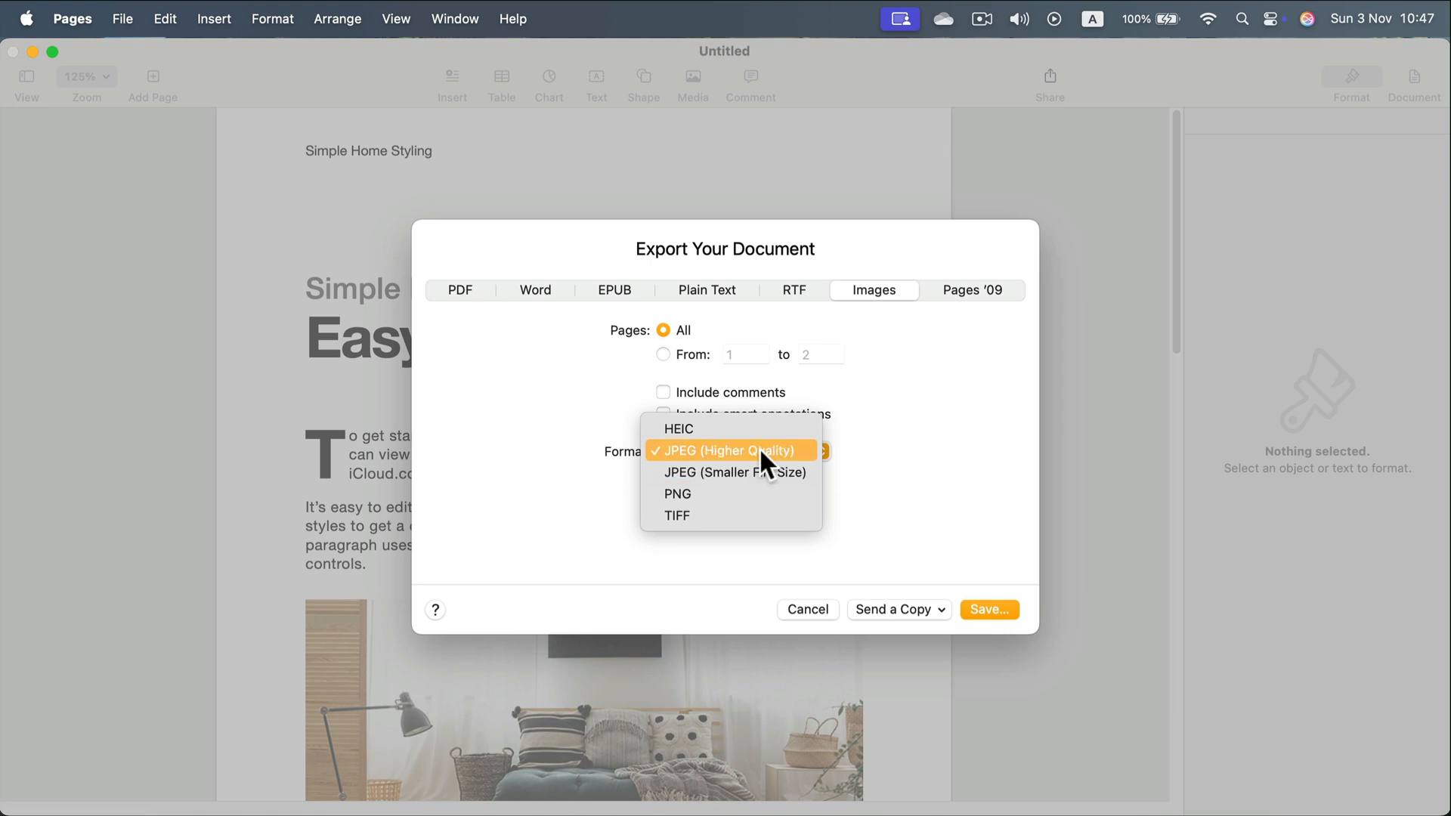
{"action": "mouse_move", "coordinate": [731, 471]}
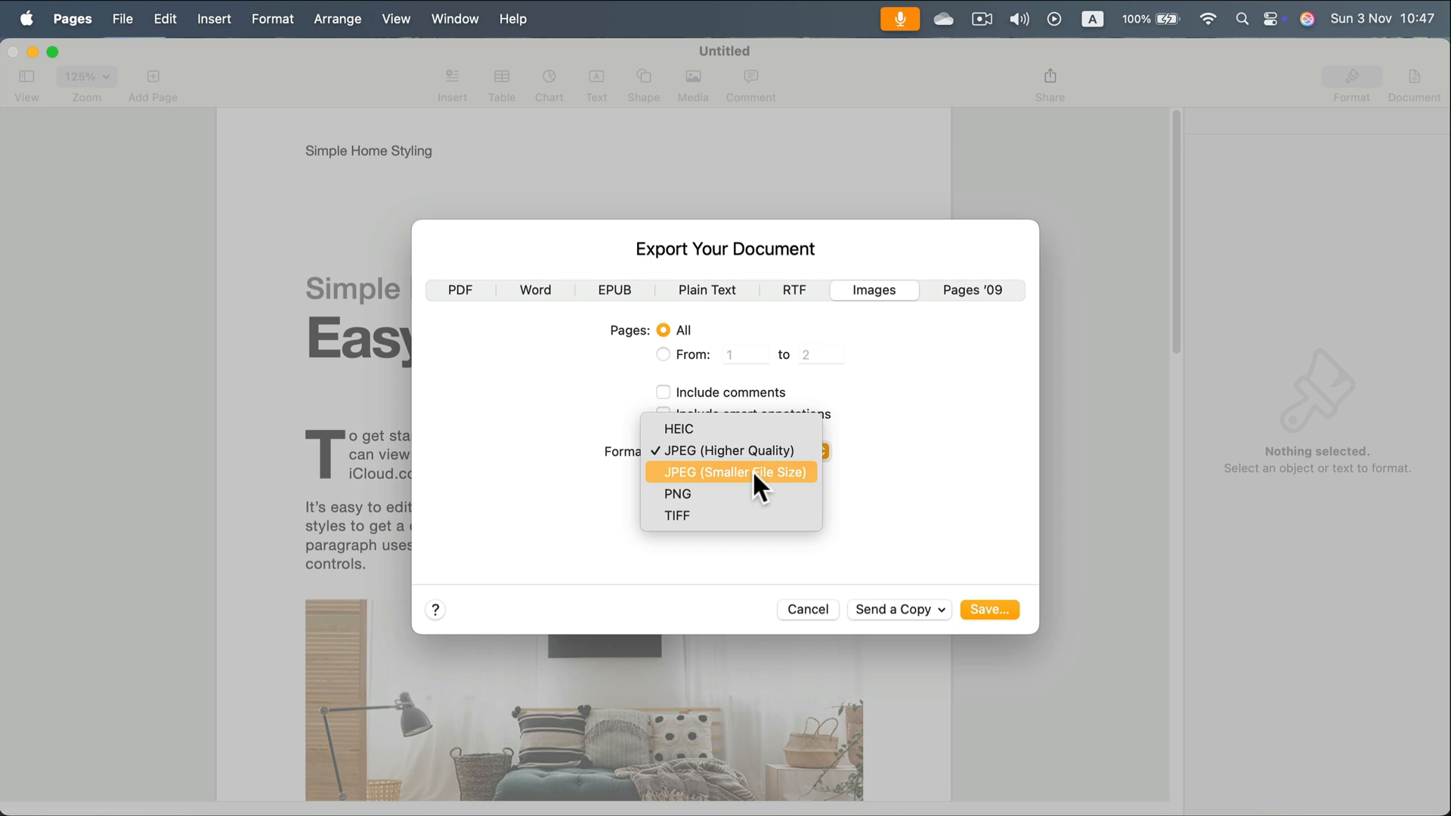
{"action": "mouse_move", "coordinate": [753, 450]}
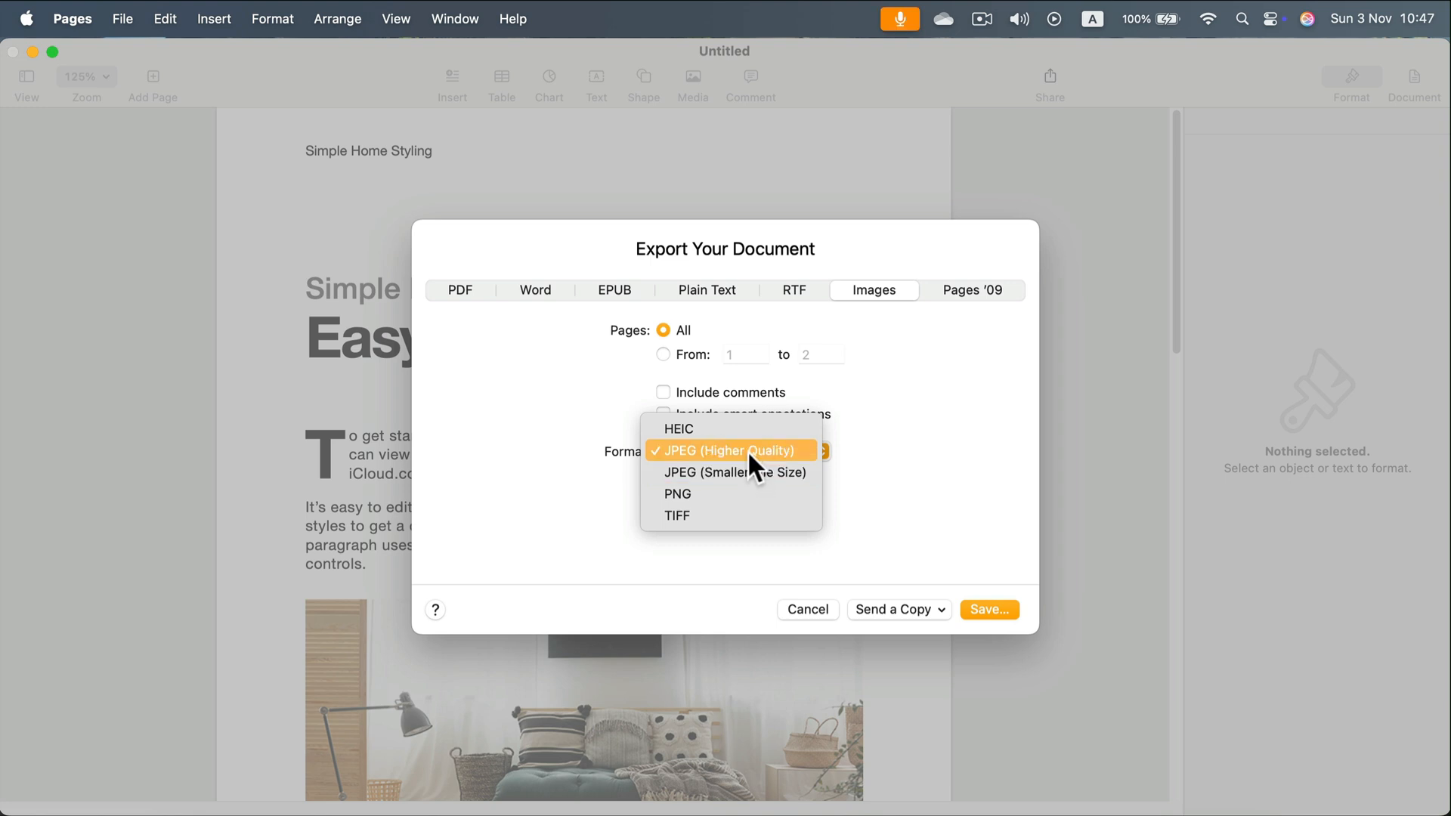
{"action": "mouse_move", "coordinate": [677, 494]}
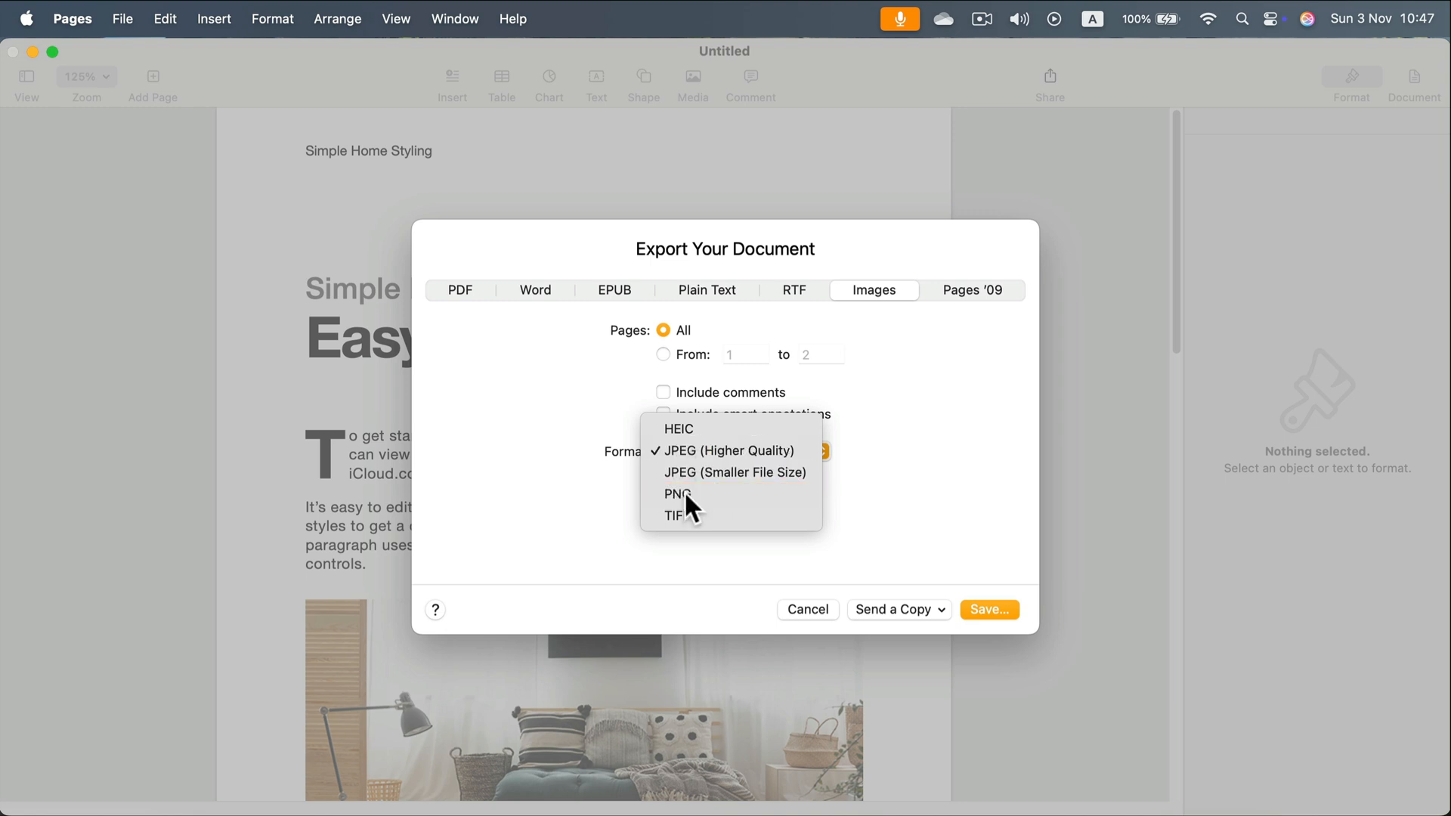
Step: Switch the export format to PNG and save both pages as Untitled.1.png and Untitled.2.png
{"action": "left_click", "coordinate": [678, 494]}
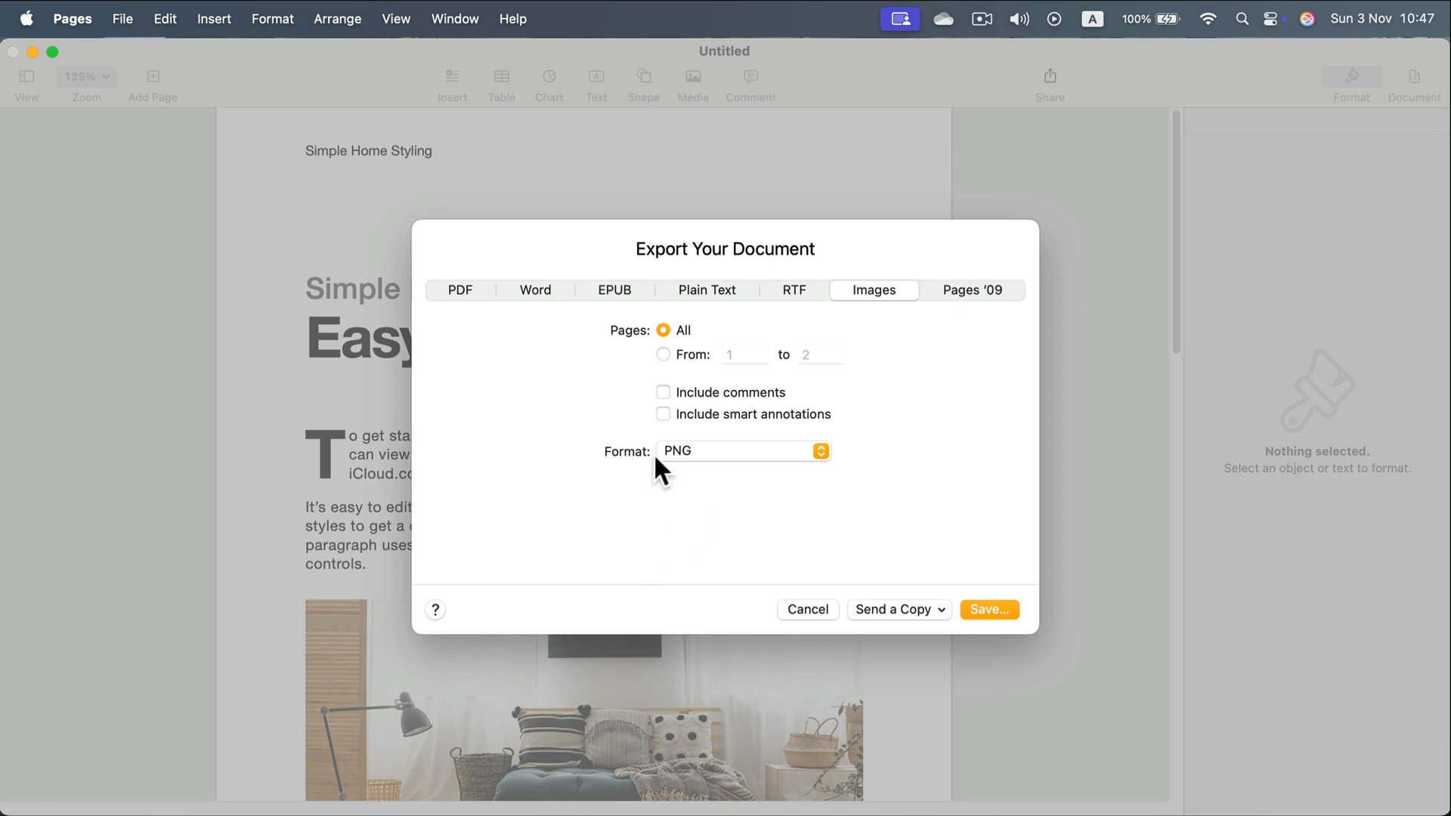
{"action": "mouse_move", "coordinate": [918, 544]}
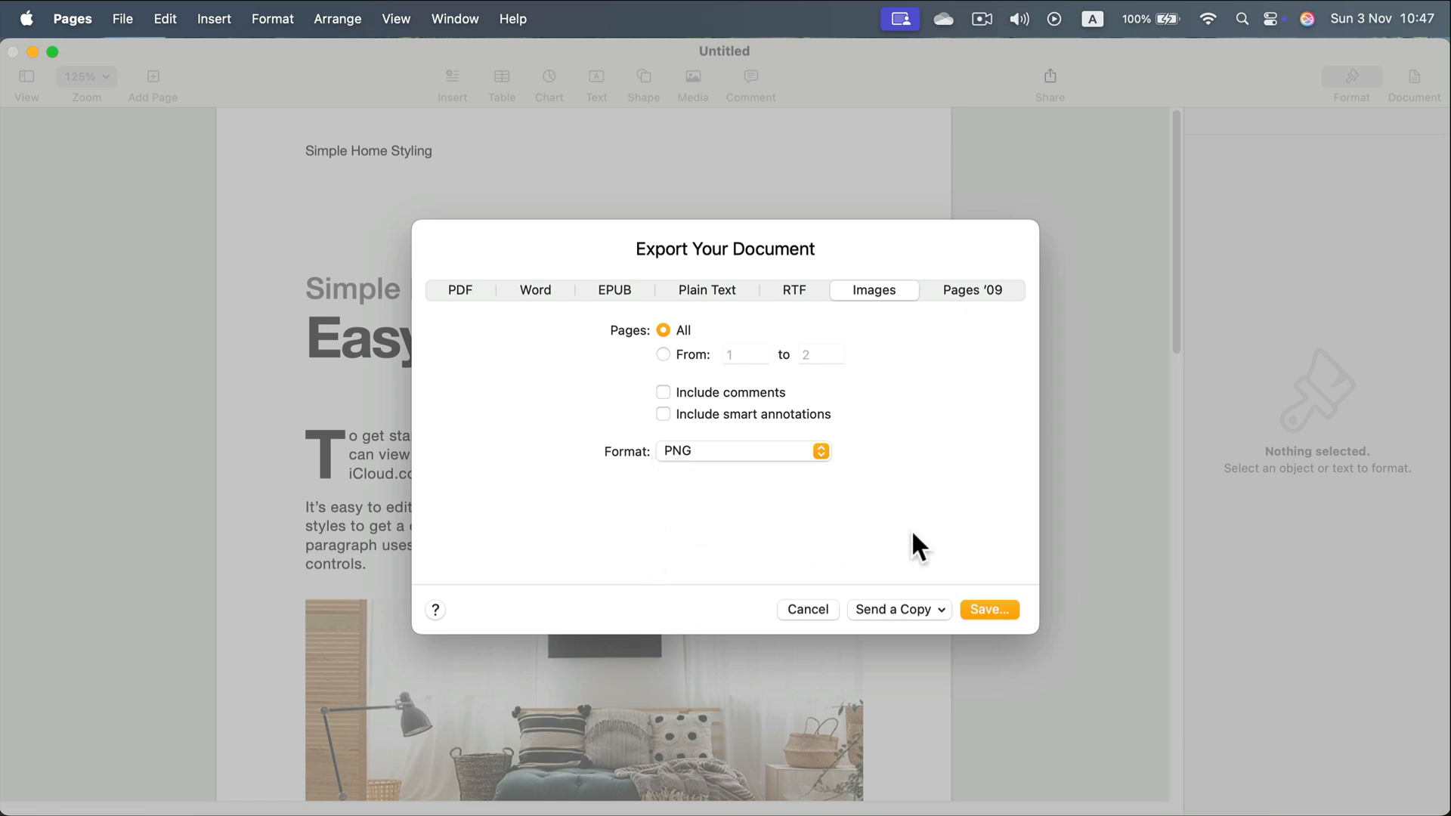
{"action": "left_click", "coordinate": [988, 609]}
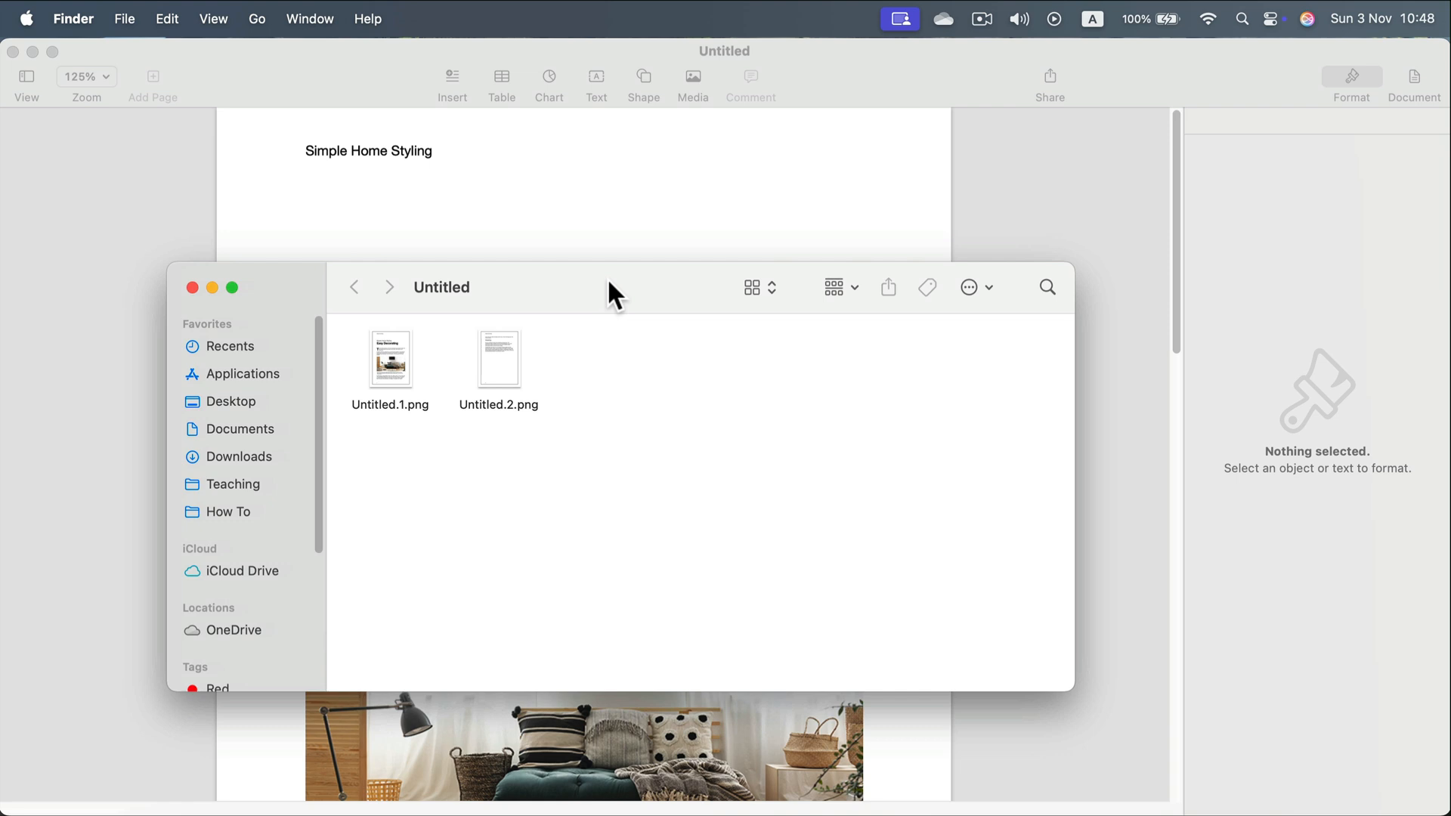
{"action": "mouse_move", "coordinate": [392, 361]}
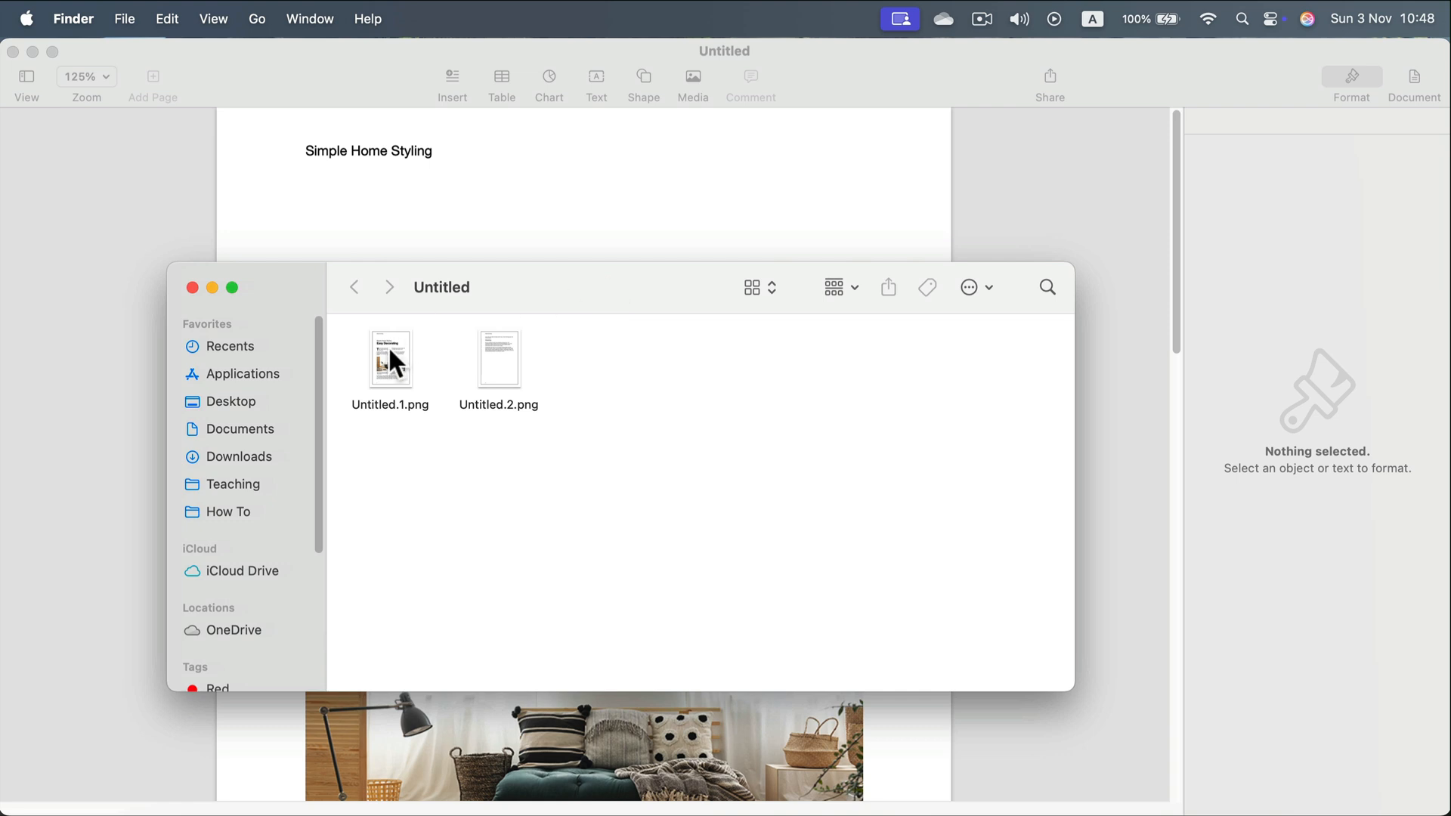
{"action": "mouse_move", "coordinate": [482, 361]}
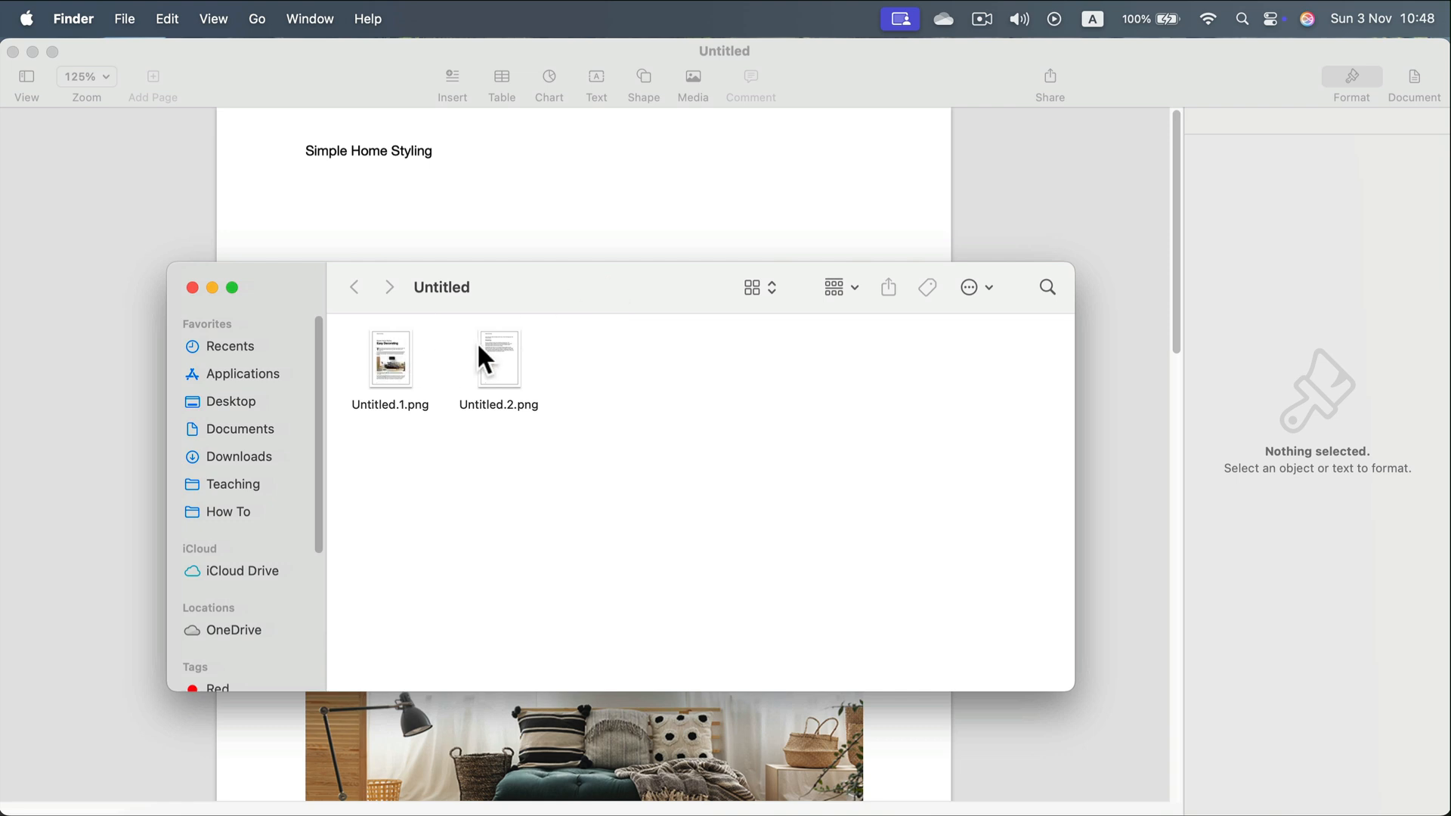
Step: Open Untitled.1.png from the Untitled folder in Preview
{"action": "double_click", "coordinate": [391, 359]}
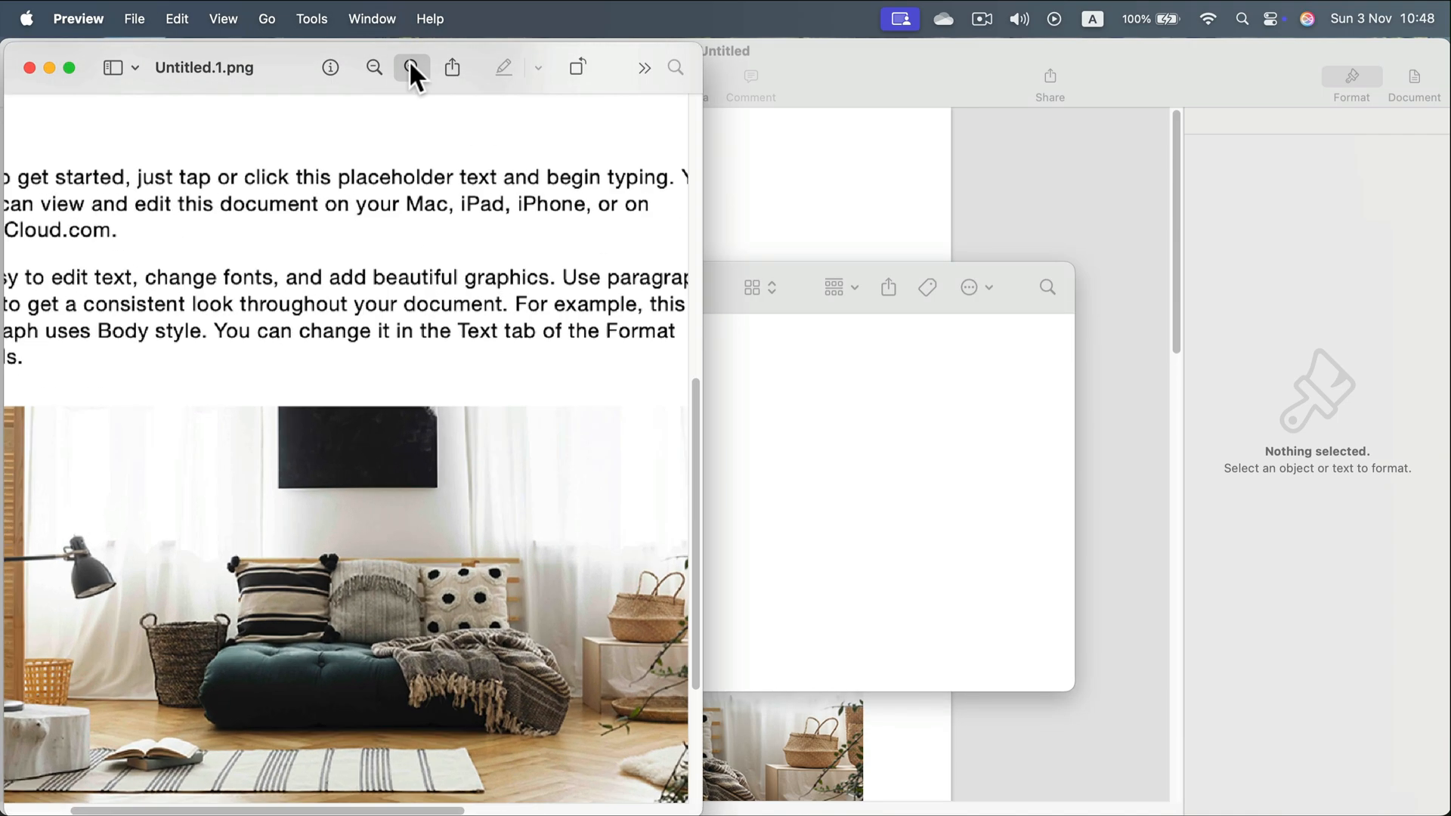
{"action": "left_click", "coordinate": [412, 67]}
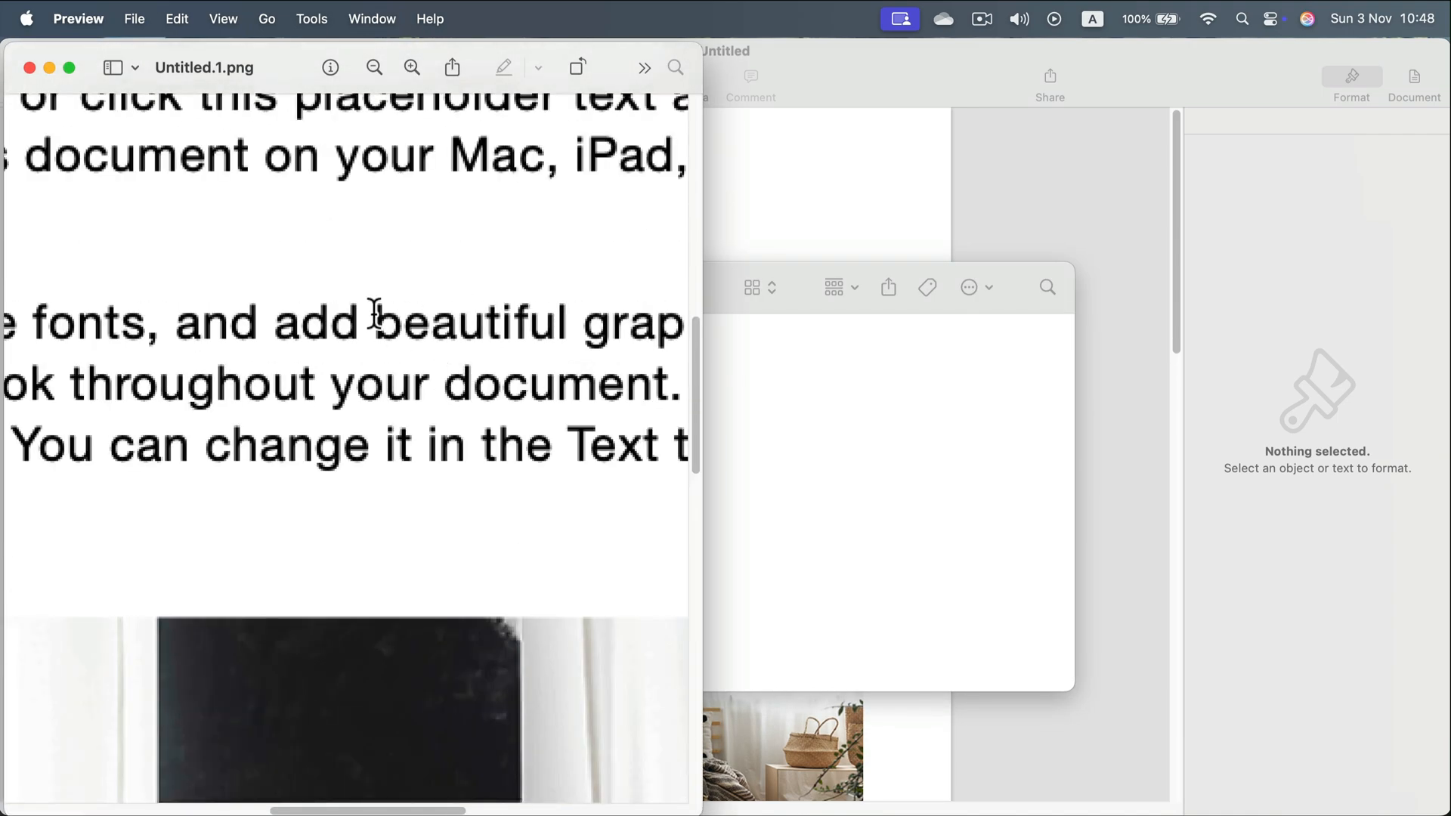
{"action": "mouse_move", "coordinate": [520, 321]}
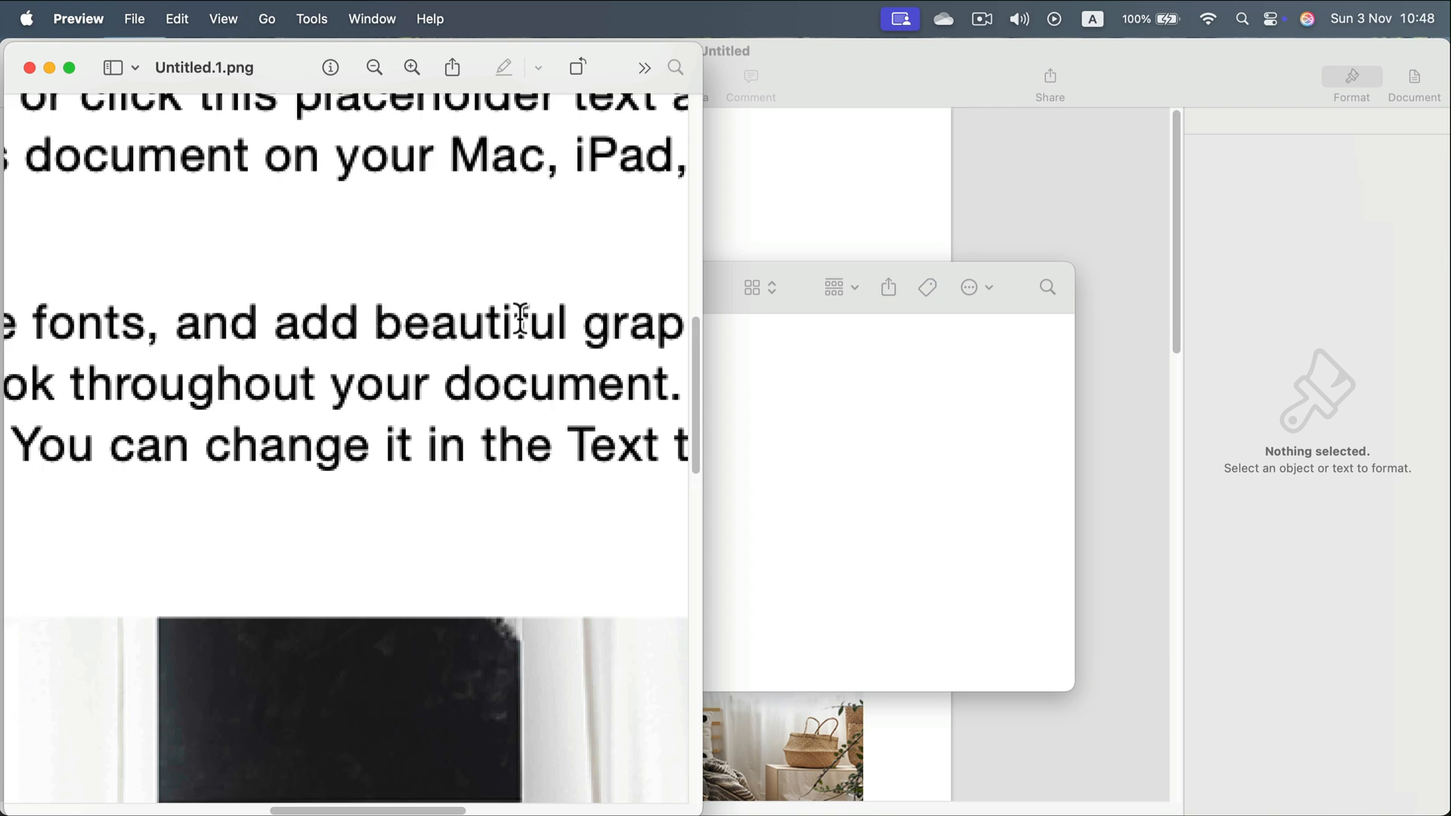
{"action": "scroll", "scroll_direction": "up", "scroll_amount": 3}
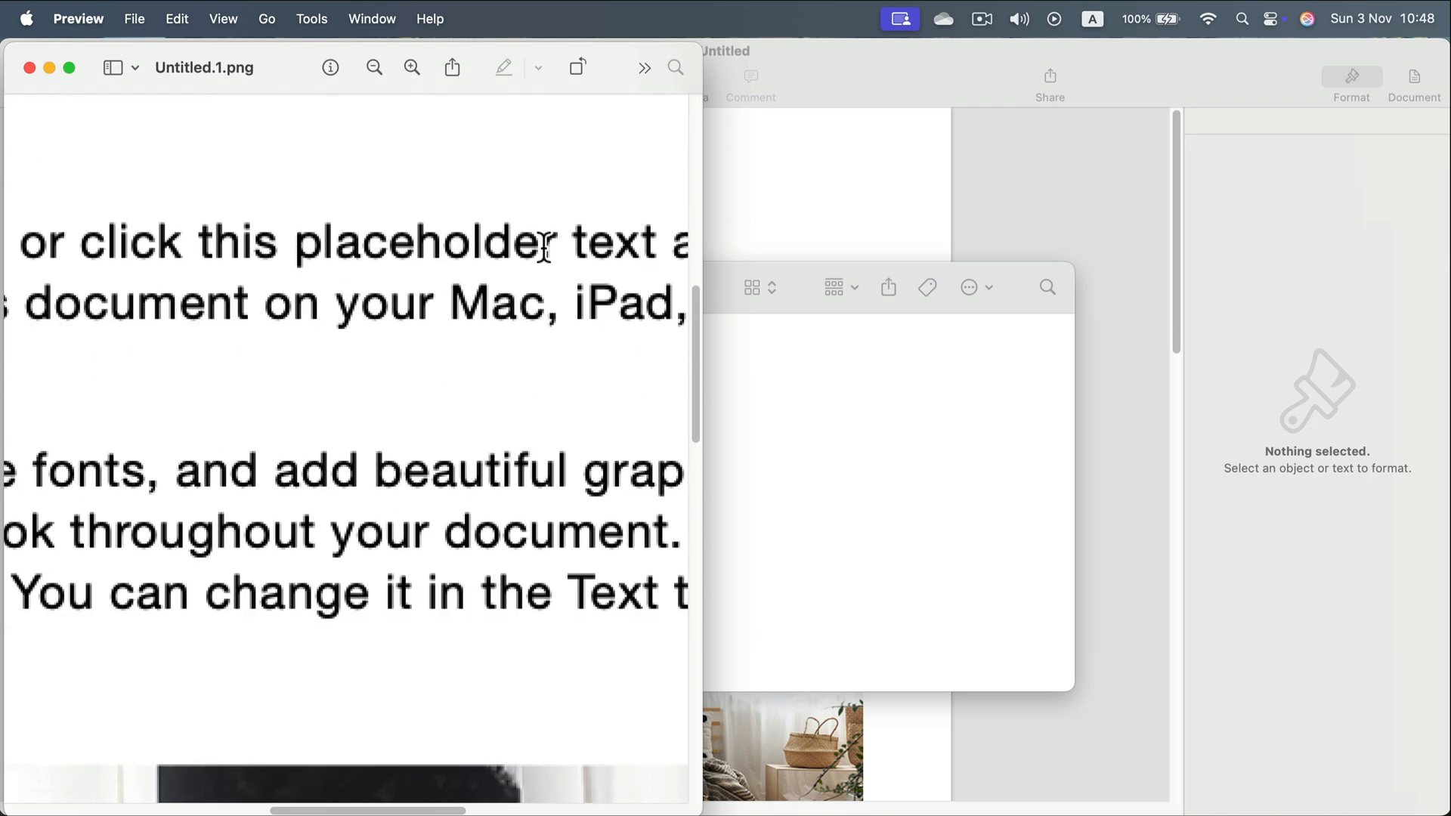
{"action": "left_click", "coordinate": [374, 67]}
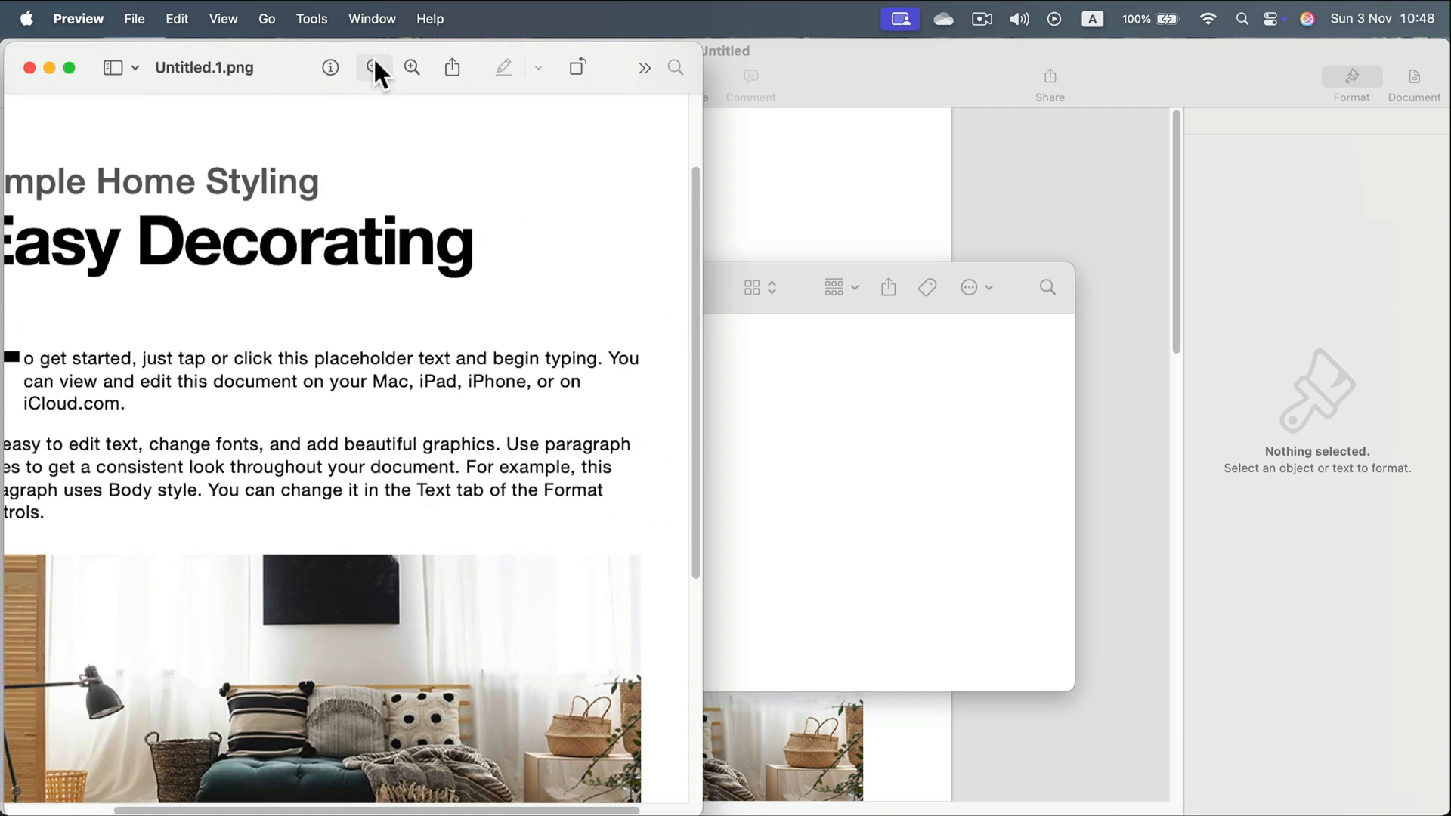
Step: Zoom out so the whole first page of Untitled.1.png fits the window
{"action": "left_click", "coordinate": [374, 67]}
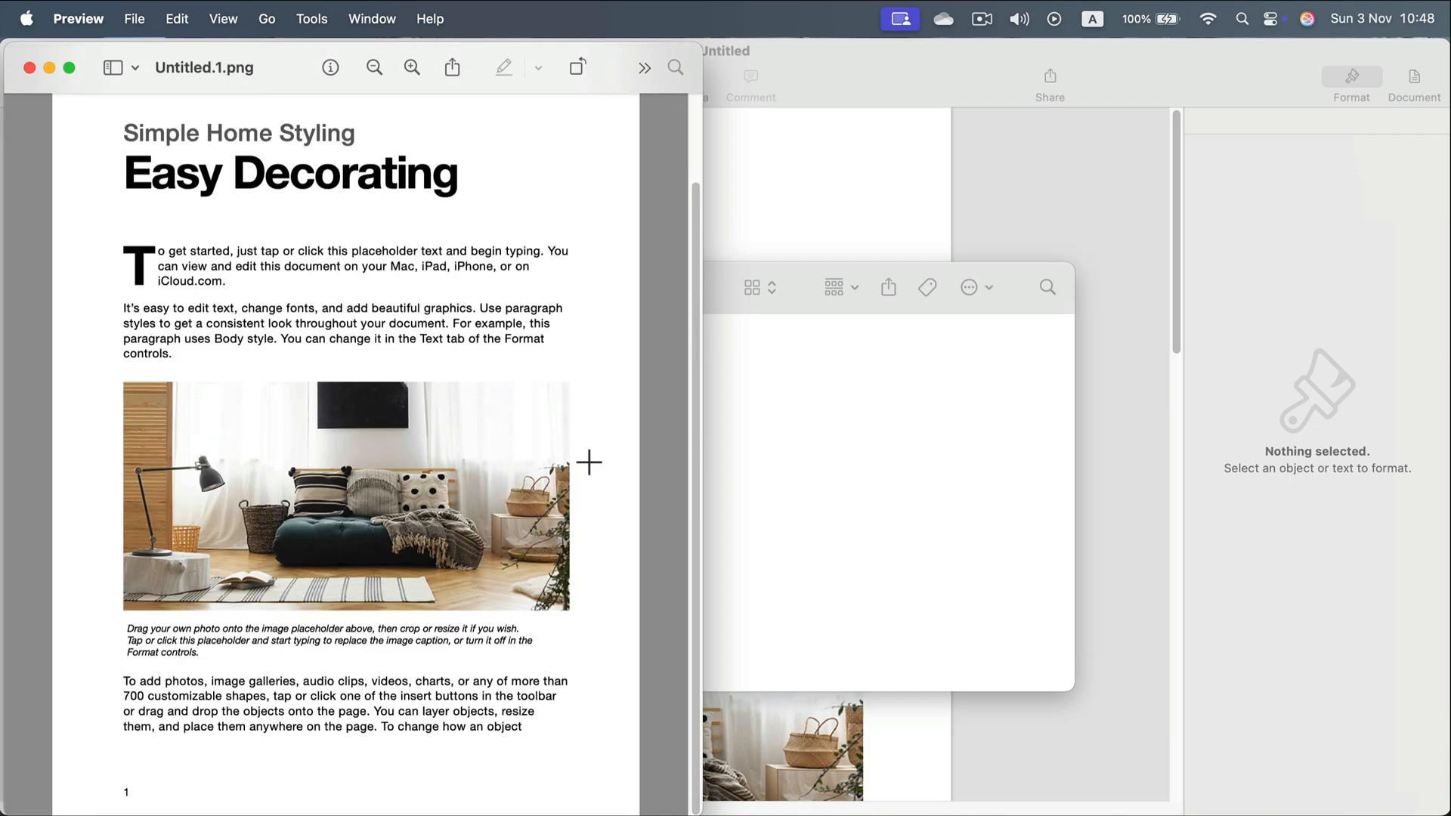
{"action": "mouse_move", "coordinate": [453, 254]}
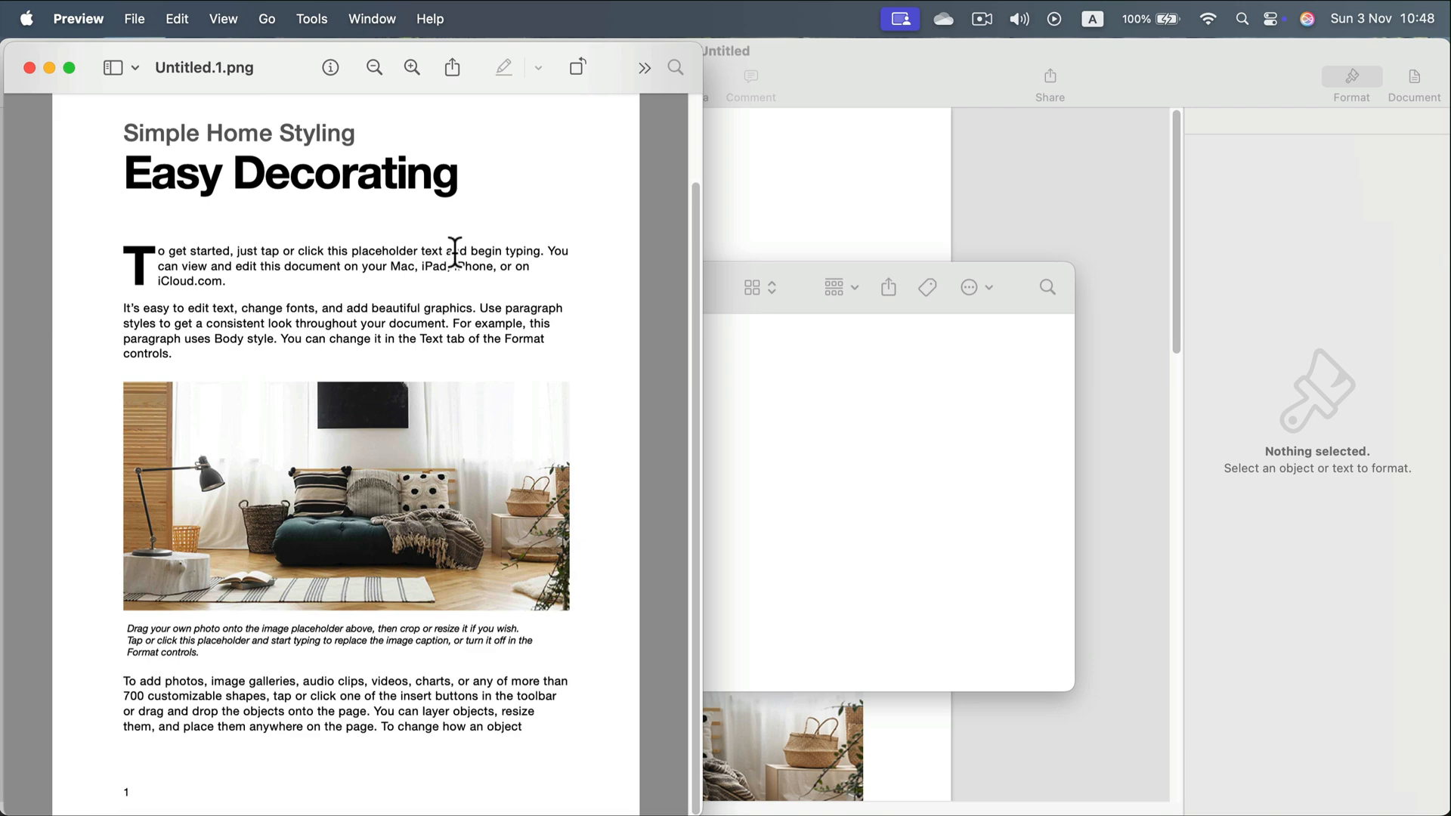
{"action": "mouse_move", "coordinate": [396, 249]}
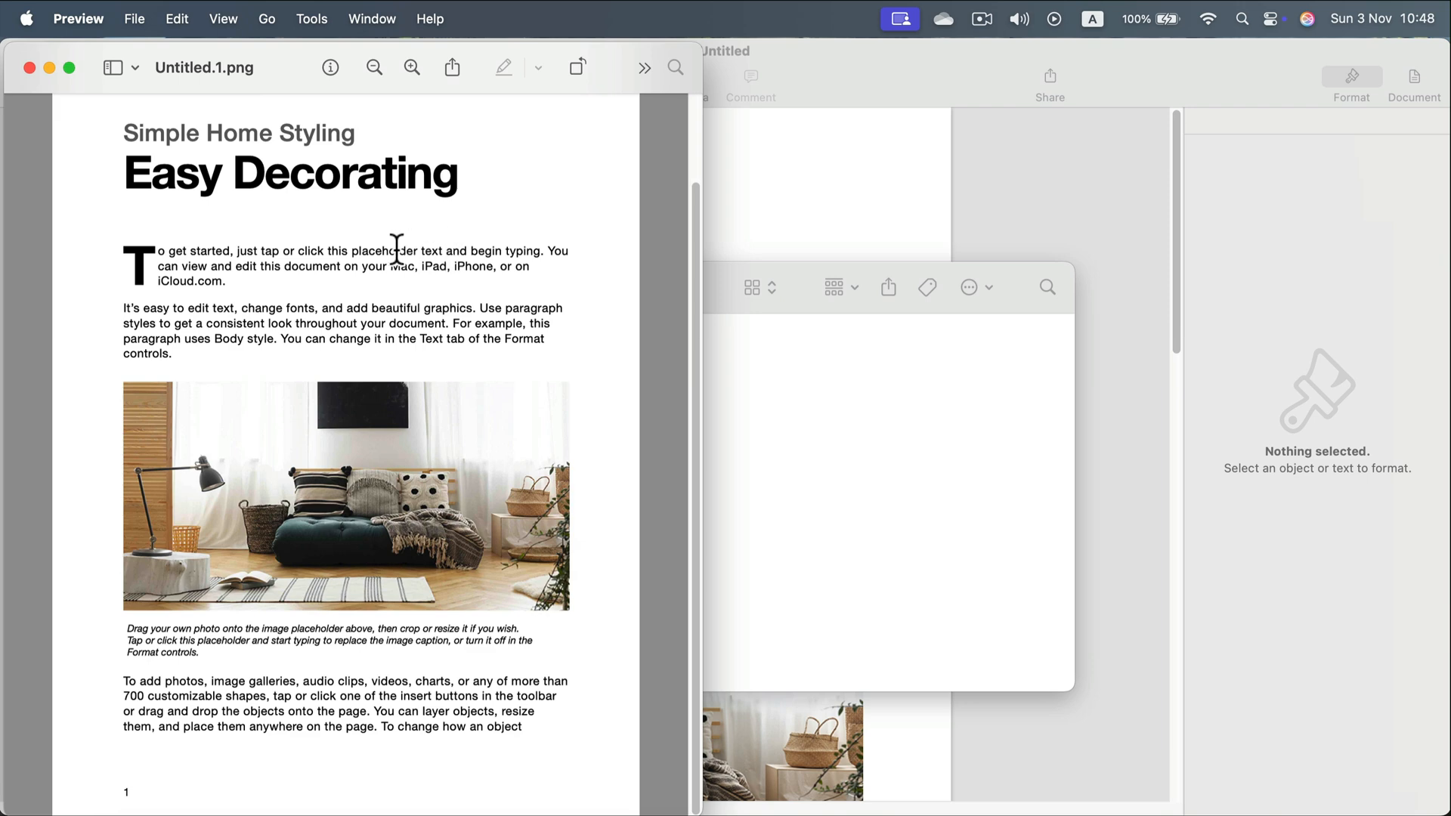
{"action": "mouse_move", "coordinate": [355, 257]}
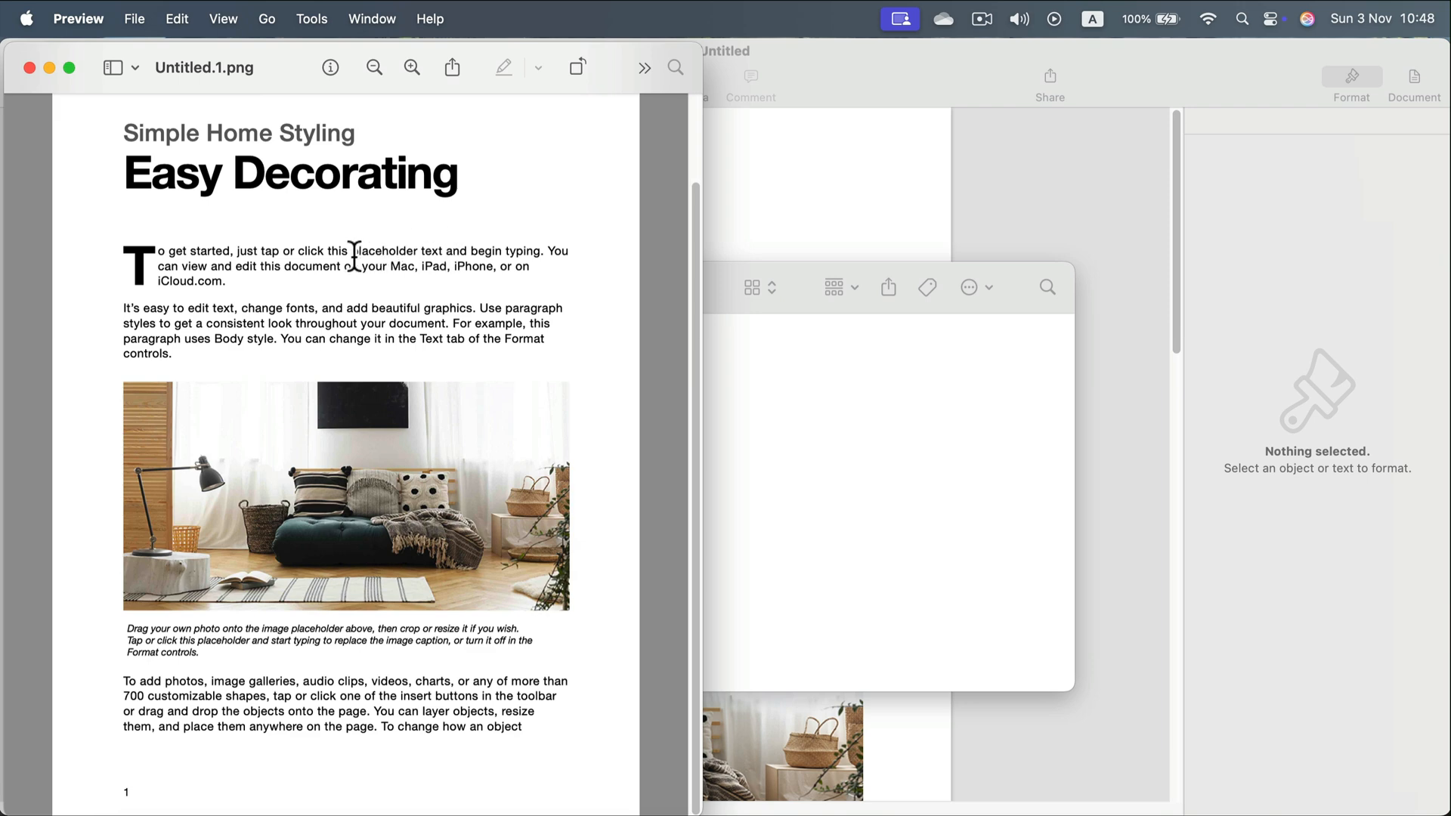
{"action": "mouse_move", "coordinate": [339, 350]}
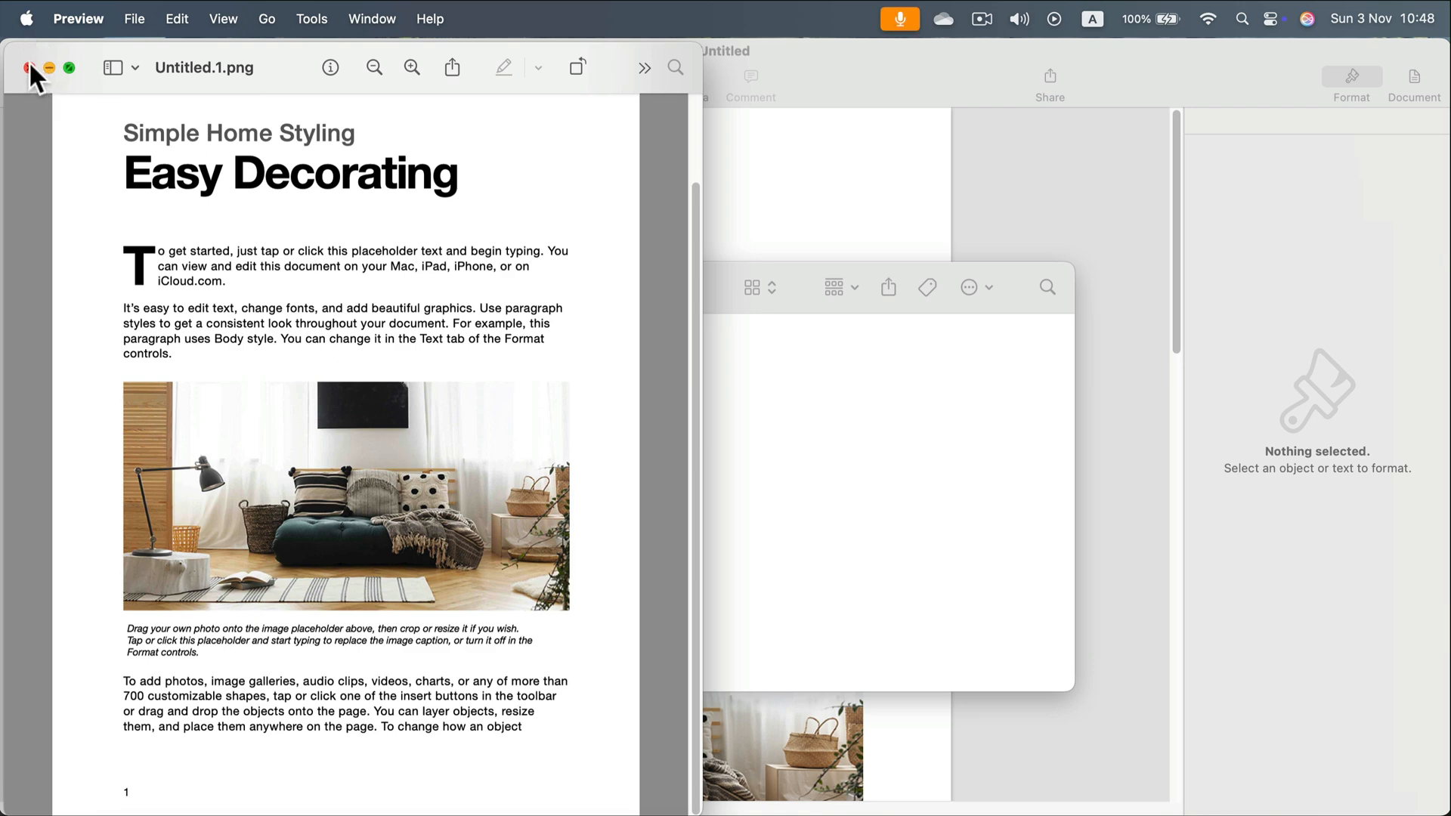
{"action": "mouse_move", "coordinate": [380, 363]}
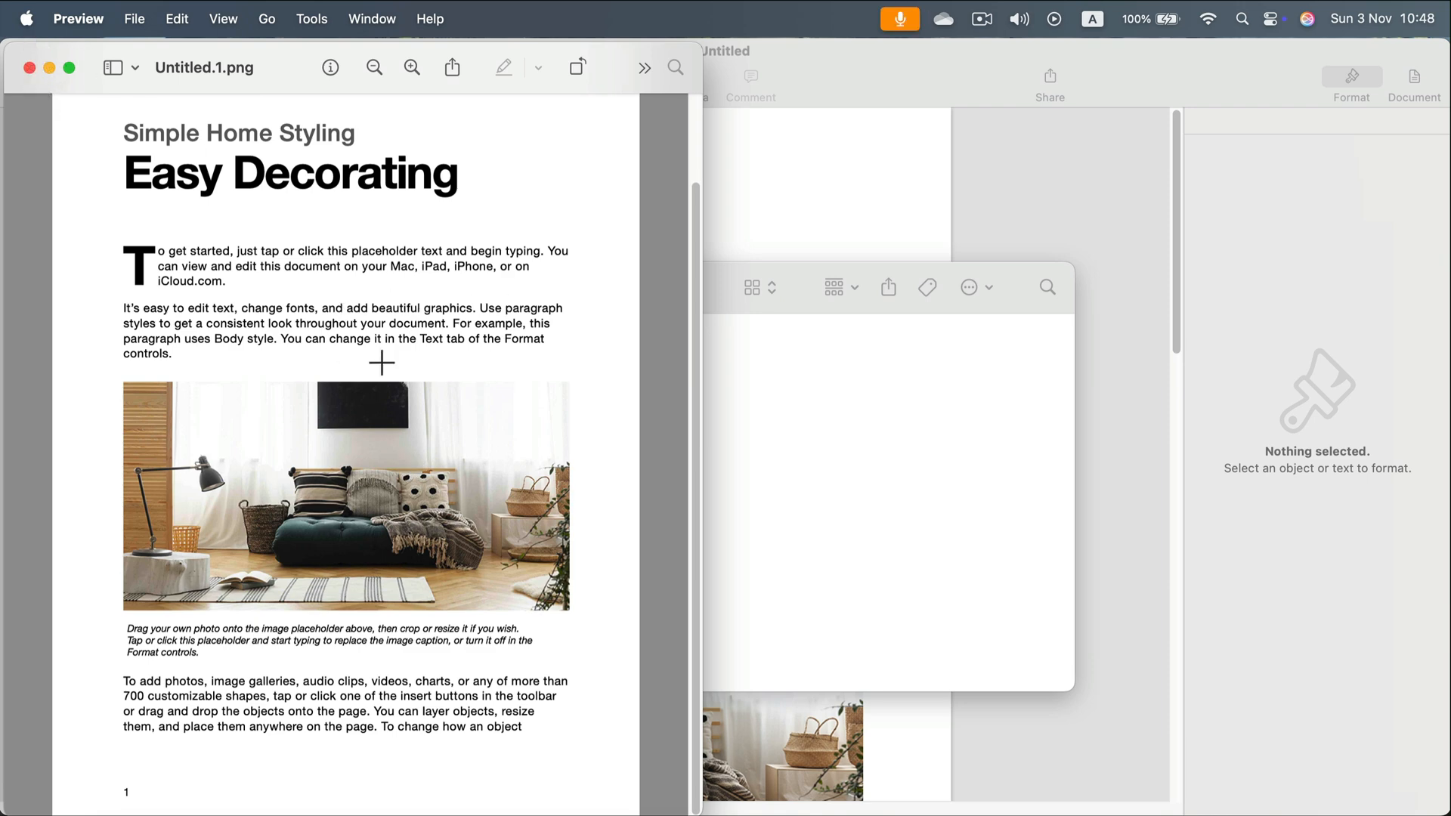
{"action": "mouse_move", "coordinate": [60, 46]}
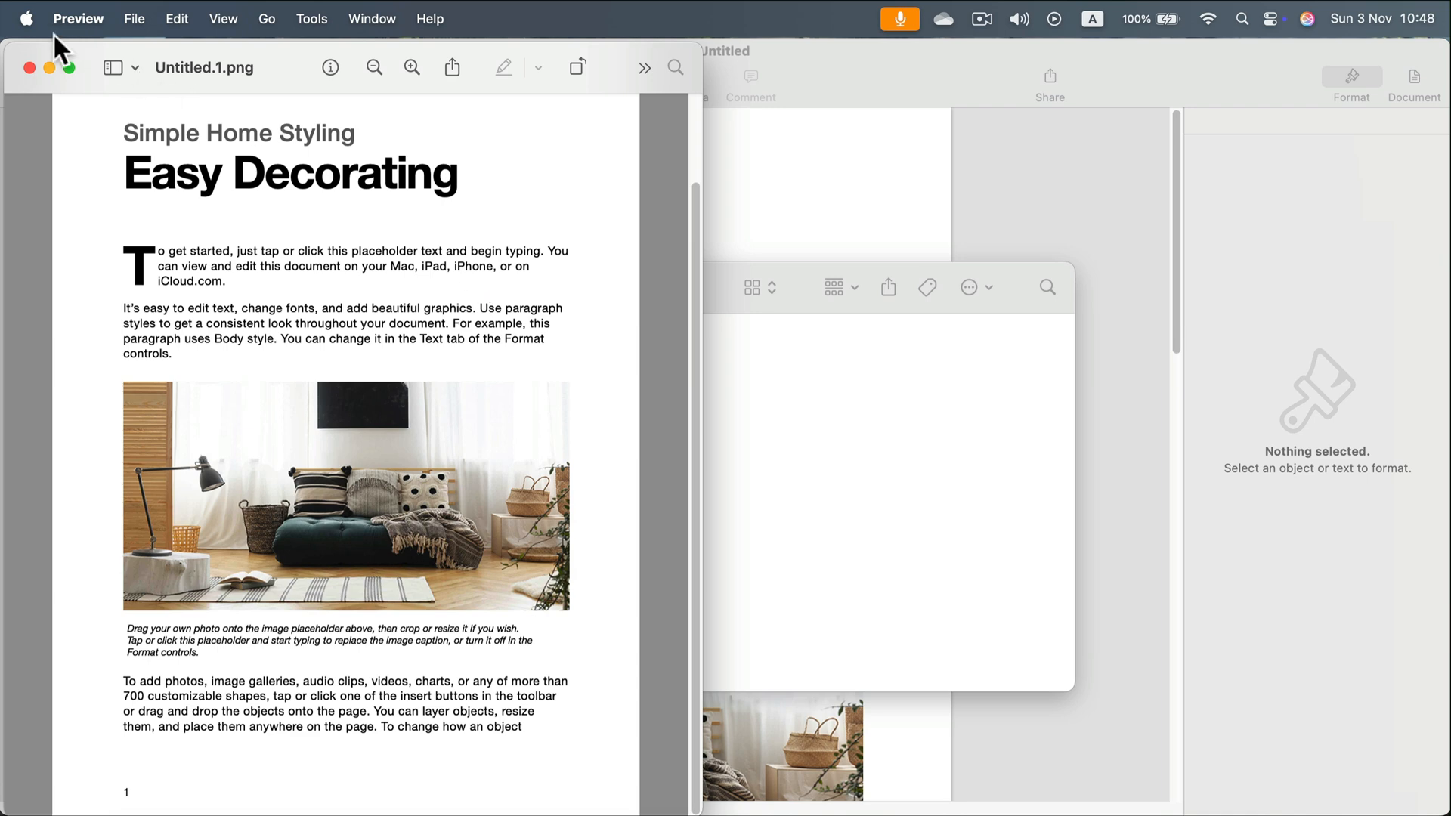
{"action": "mouse_move", "coordinate": [30, 67]}
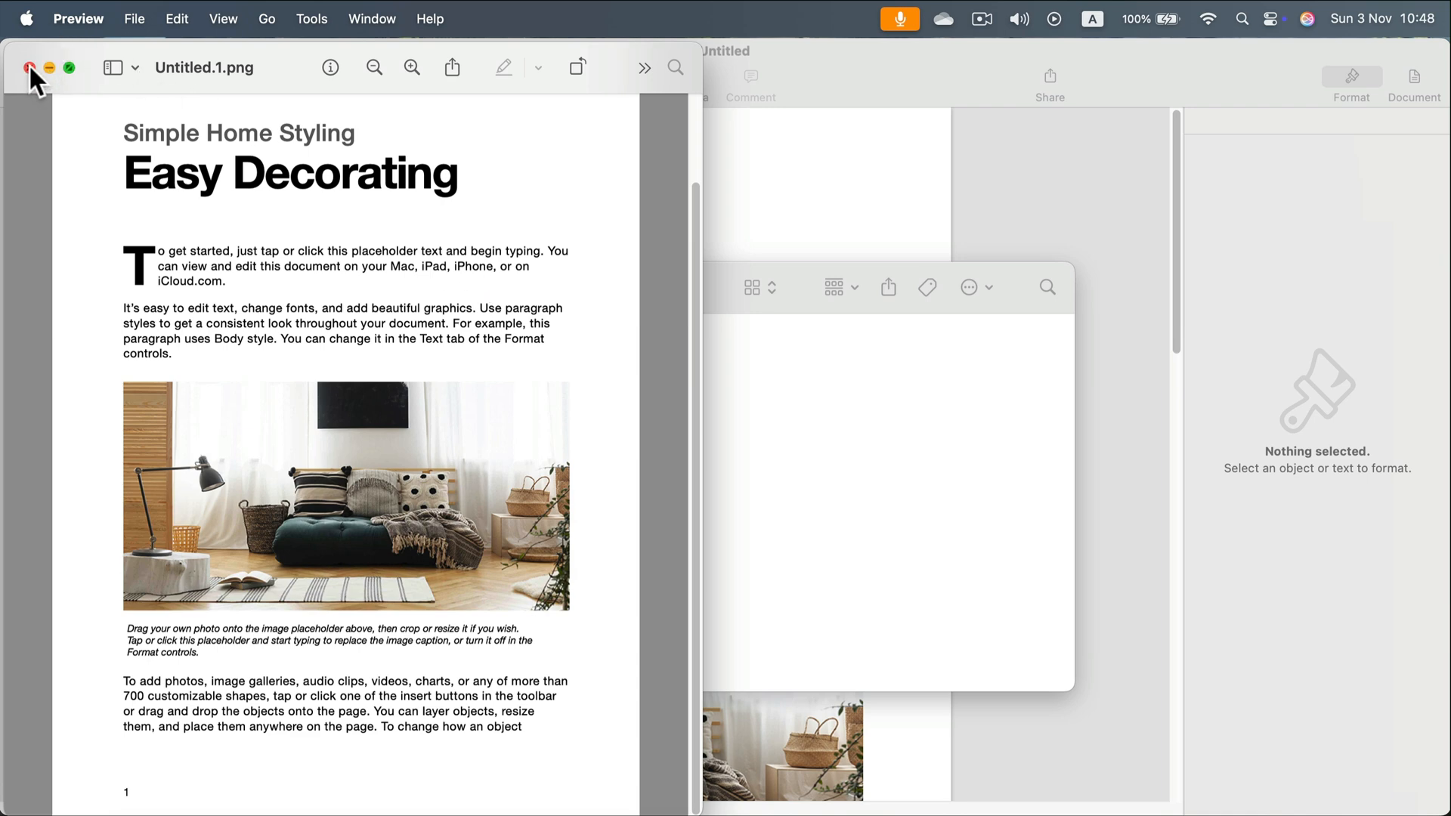